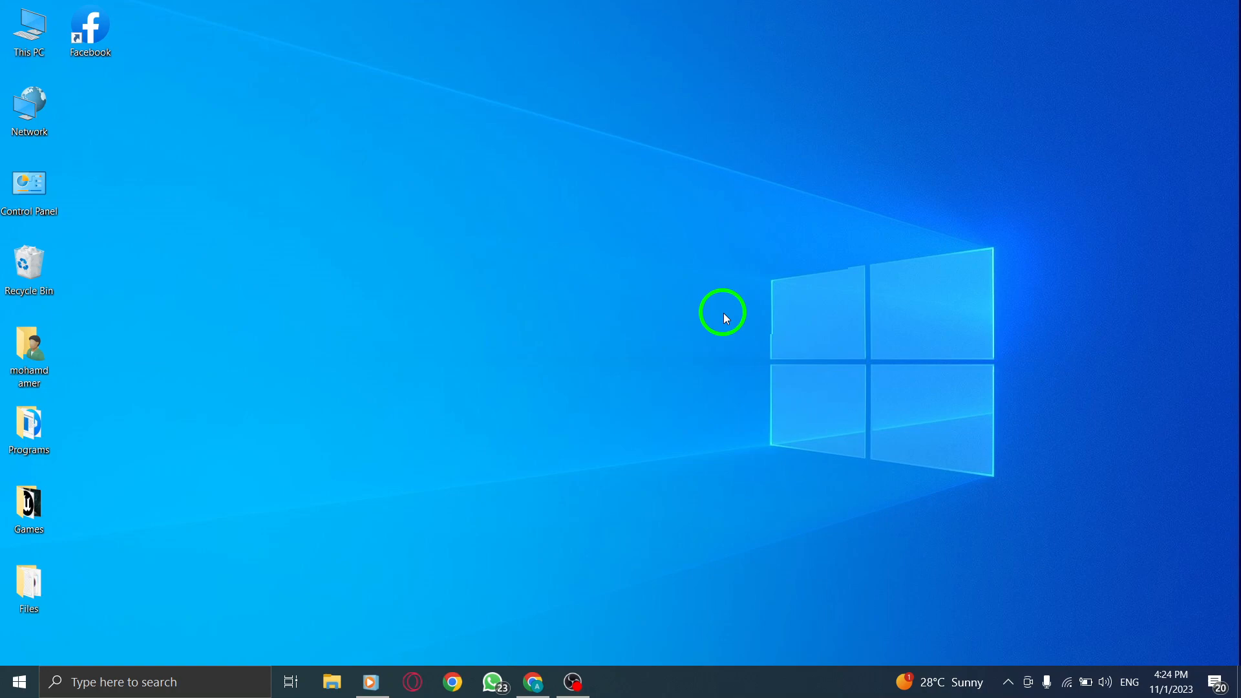
mouse_move(736, 268)
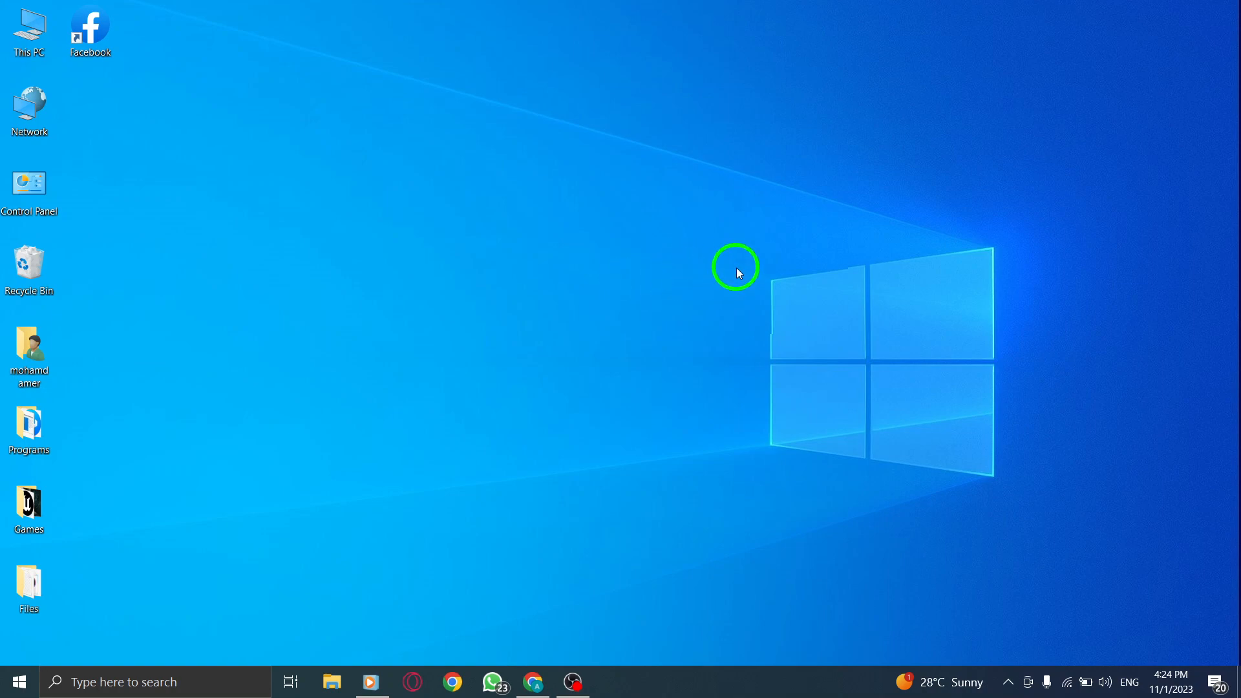
mouse_move(594, 417)
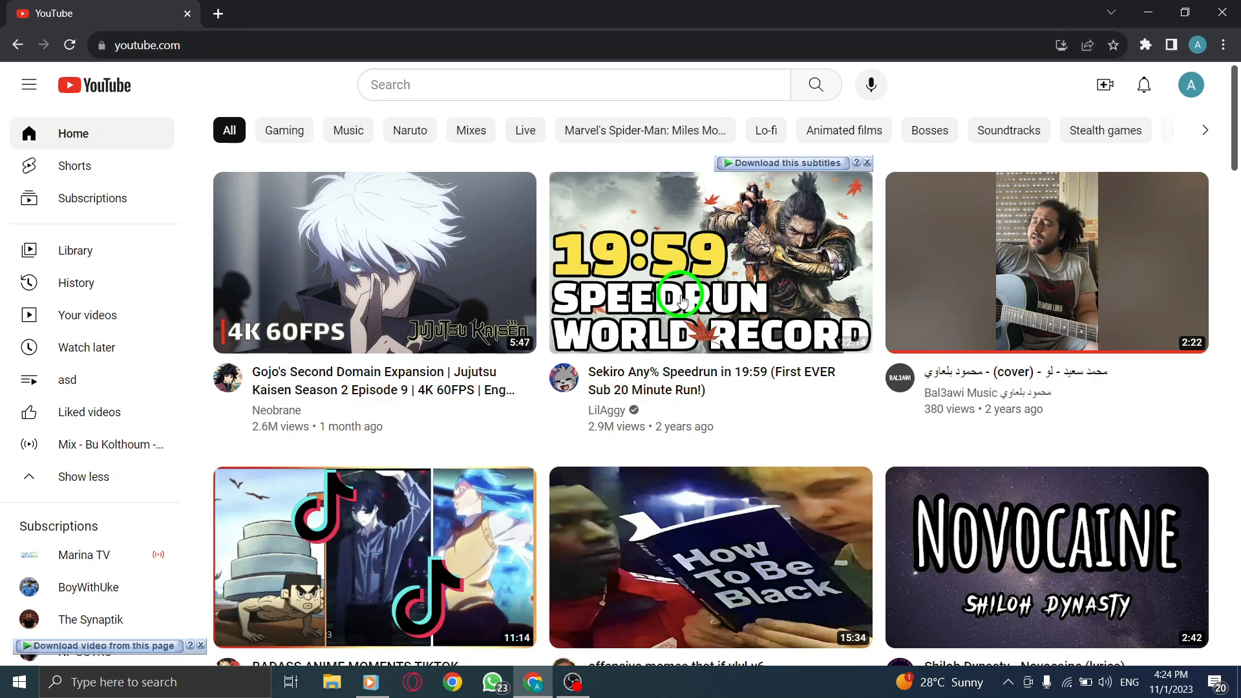
mouse_move(55, 283)
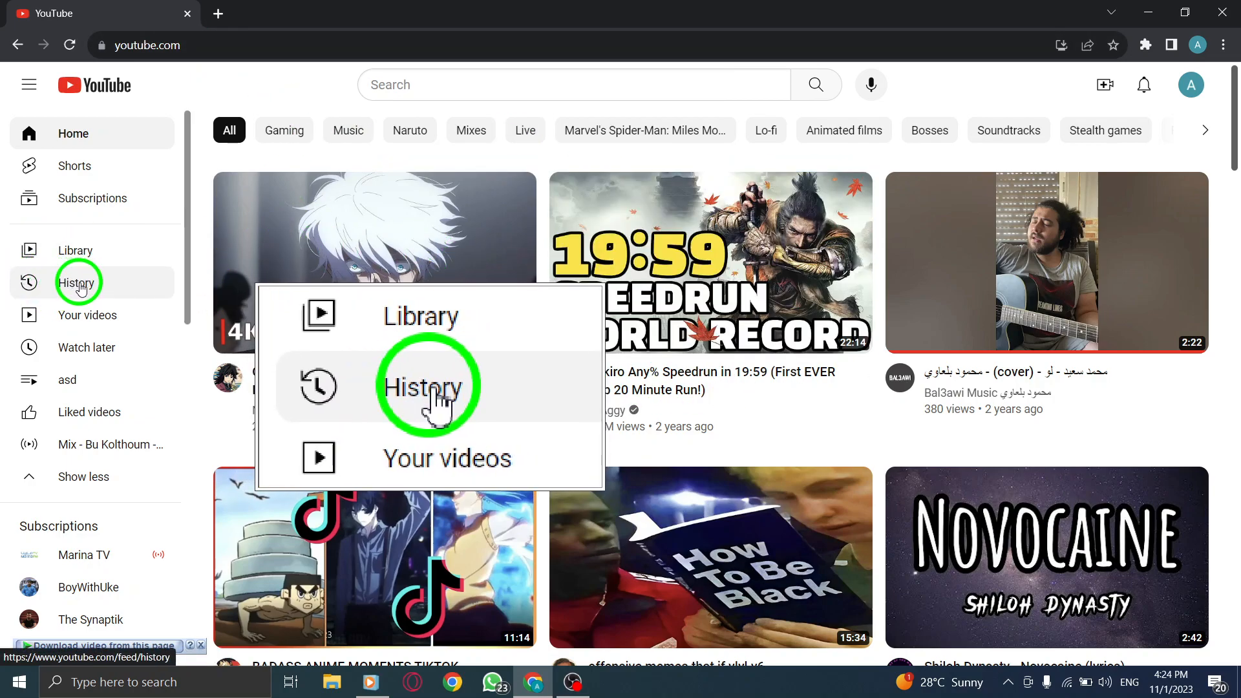
Step: Open YouTube watch history and scroll through today's, Monday's and Sunday's videos
click(427, 387)
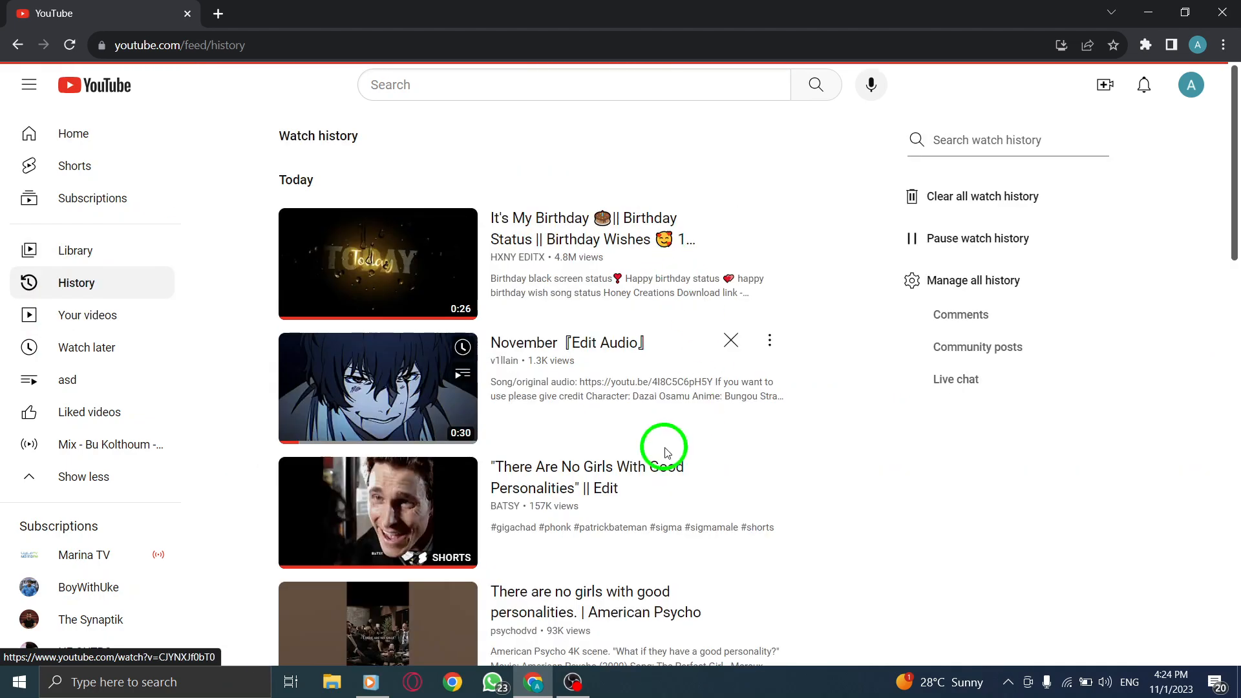
scroll(down, 3)
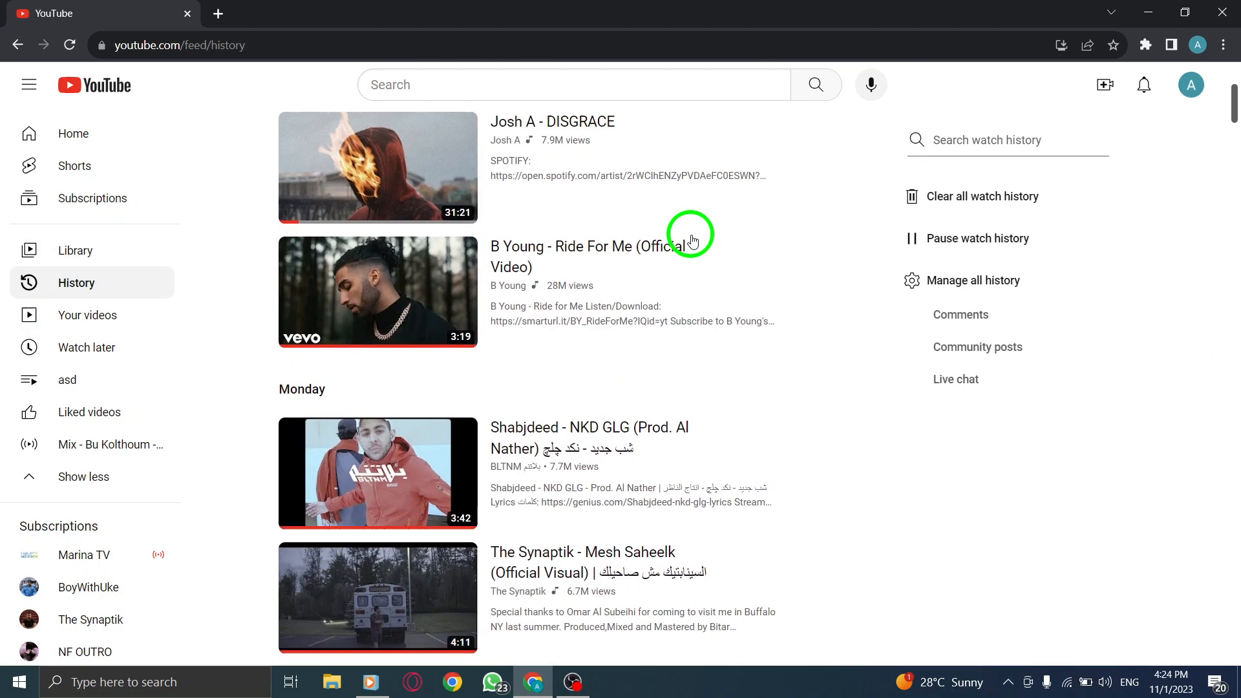
scroll(down, 3)
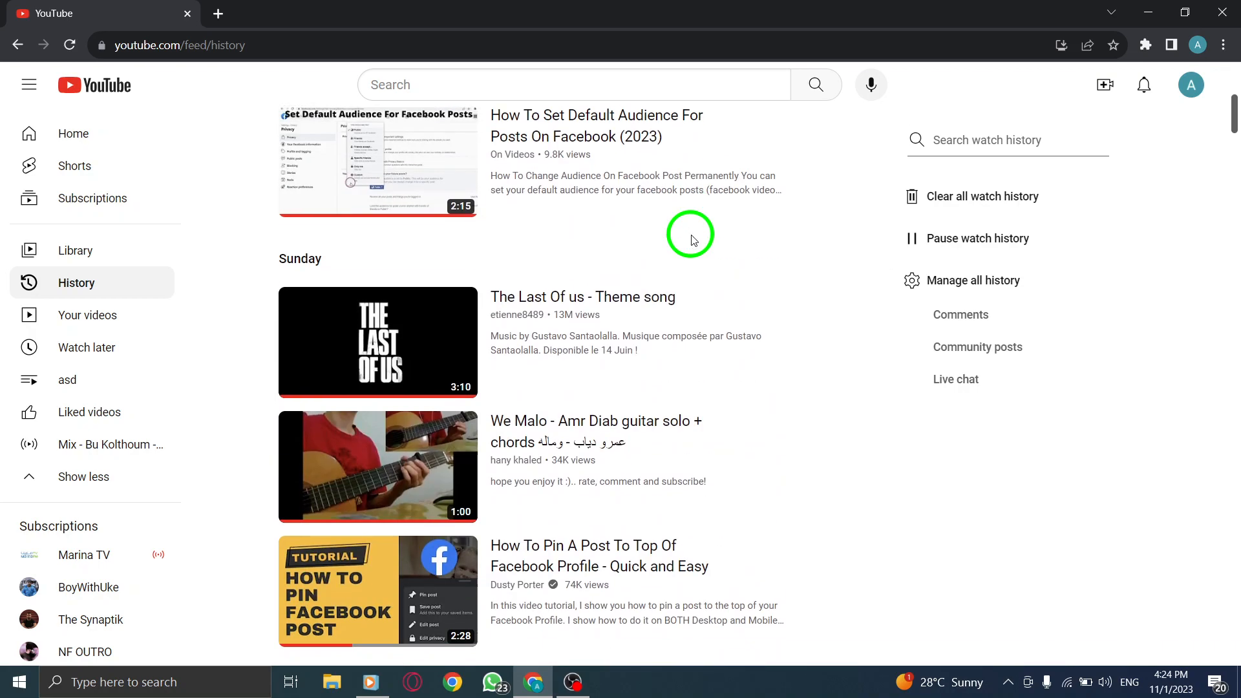
mouse_move(837, 303)
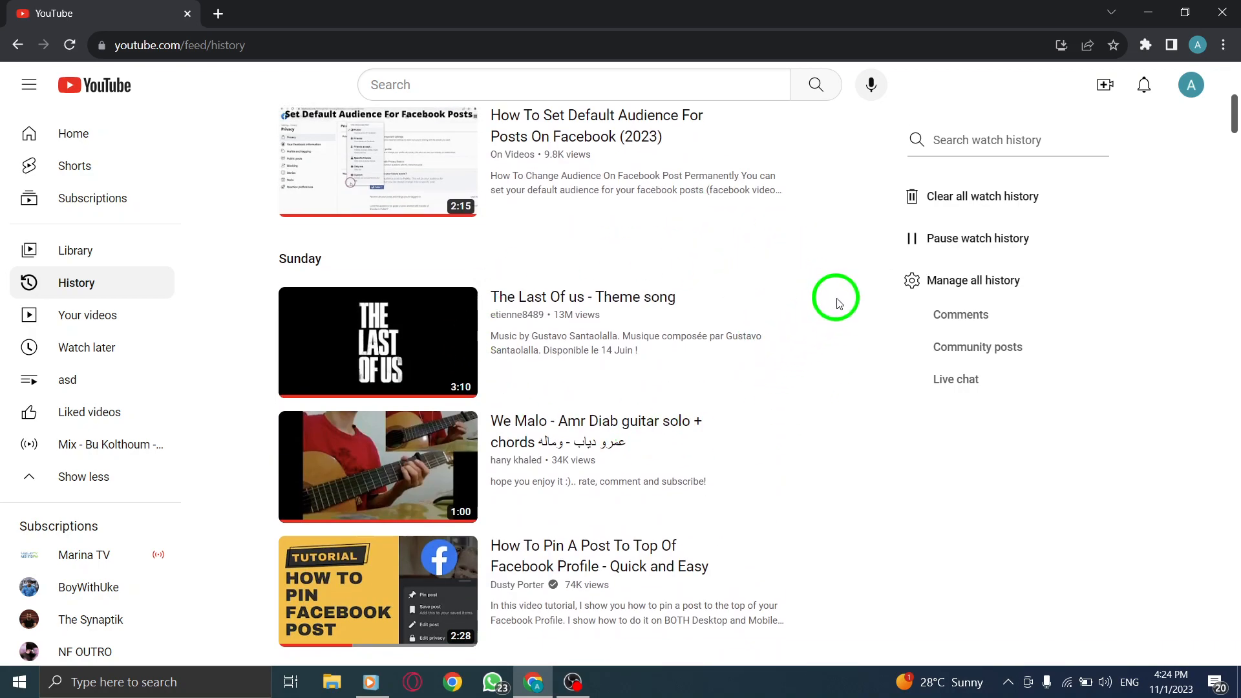
mouse_move(870, 278)
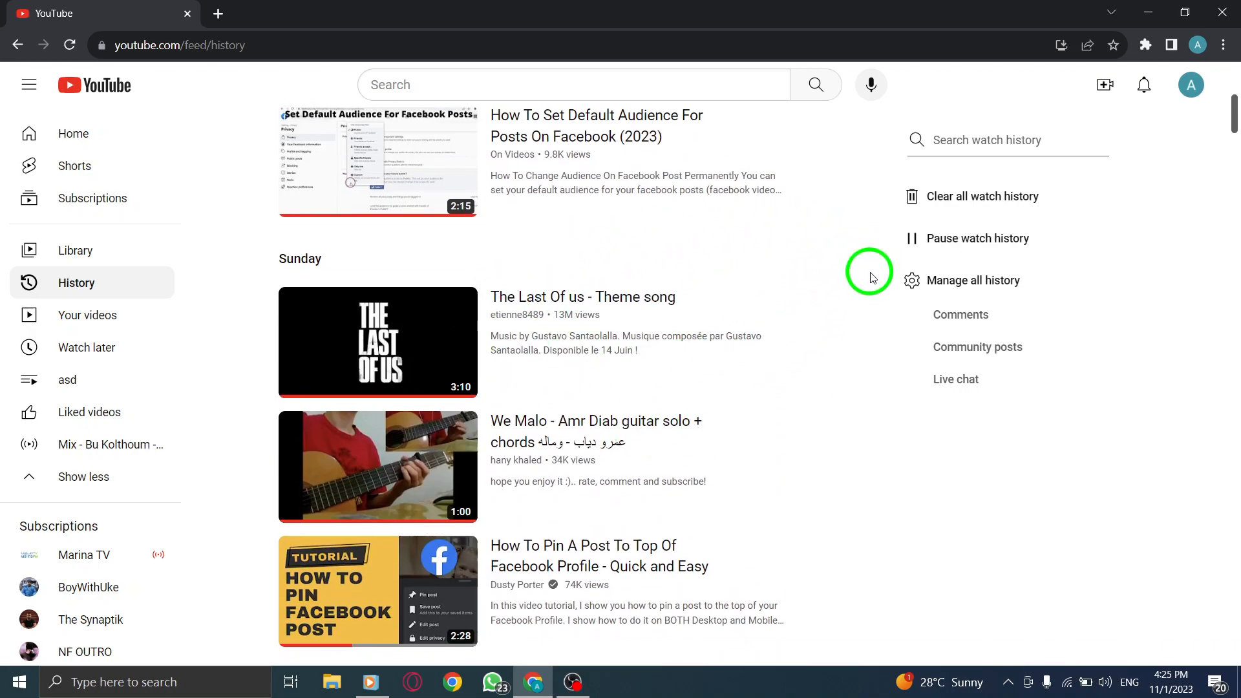
scroll(up, 3)
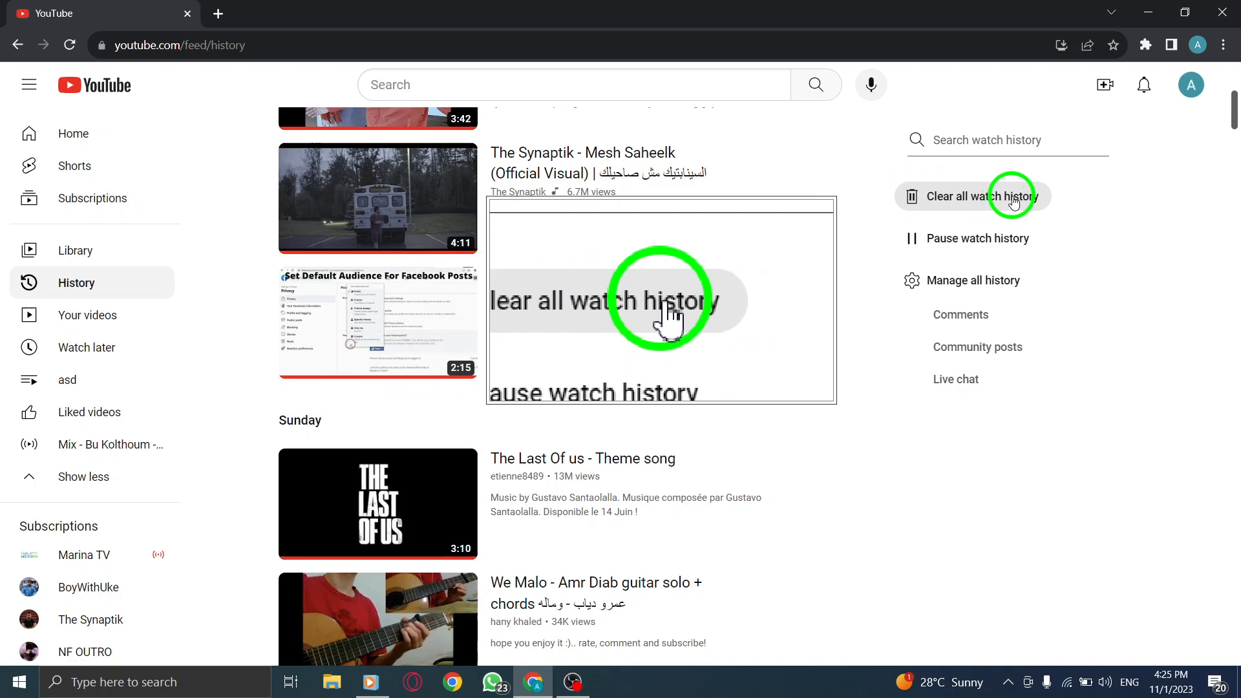
Step: Choose 'Clear all watch history' and confirm with 'Clear watch history'
click(981, 196)
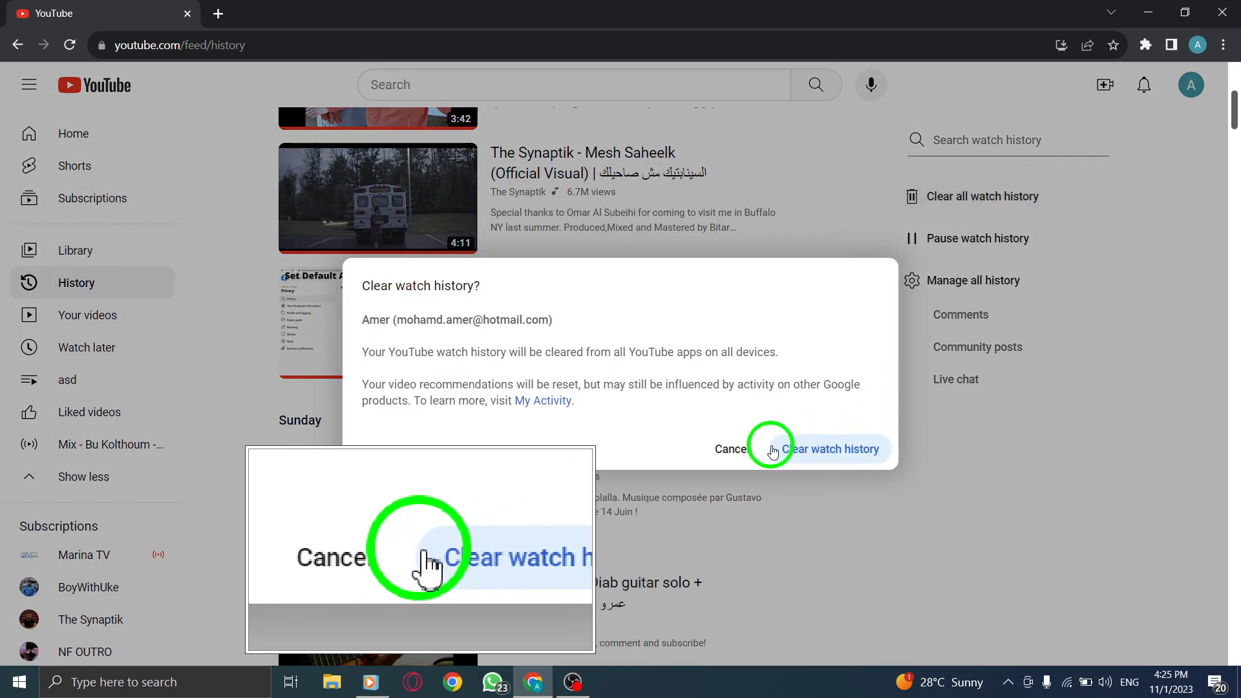
click(729, 448)
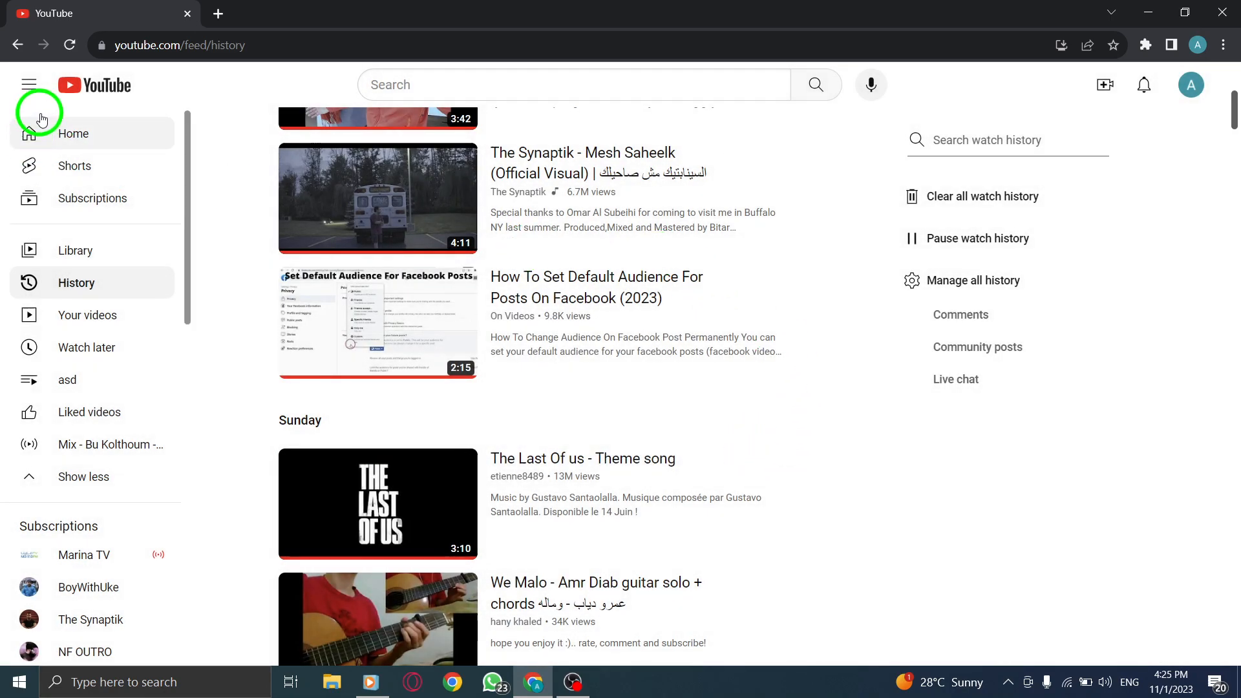